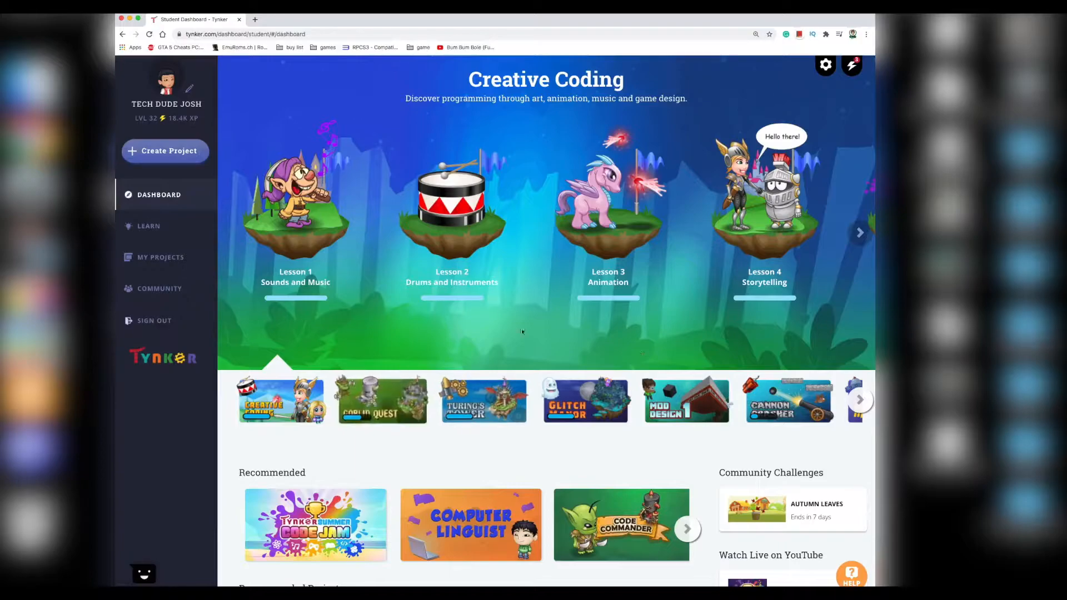
# Step: Page the Creative Coding lessons to 9–13 and advance the course row to Dragon Attack
pyautogui.click(859, 232)
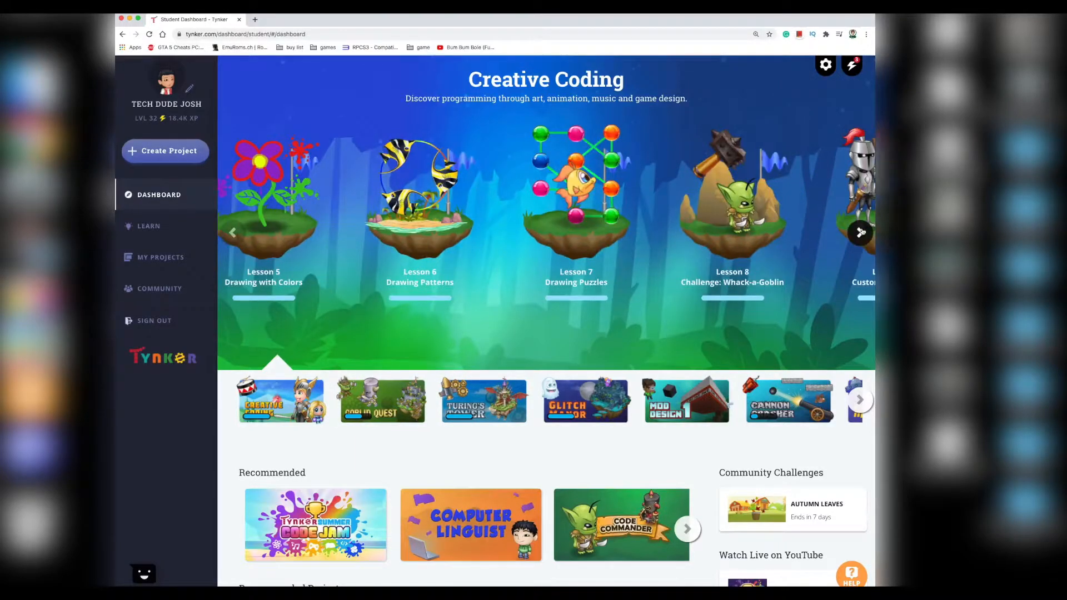
pyautogui.click(859, 232)
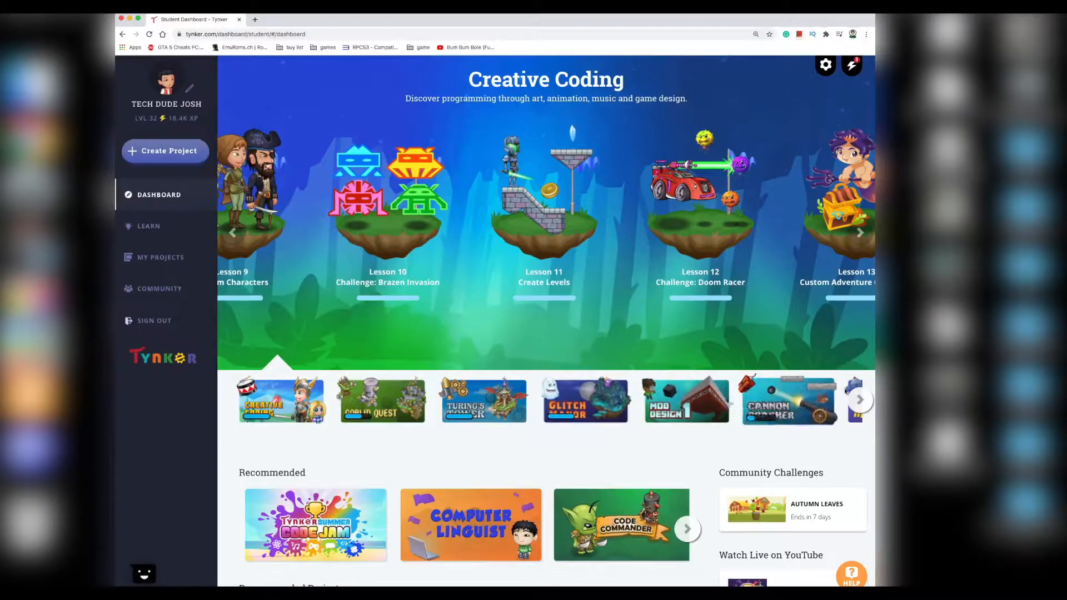
pyautogui.click(858, 399)
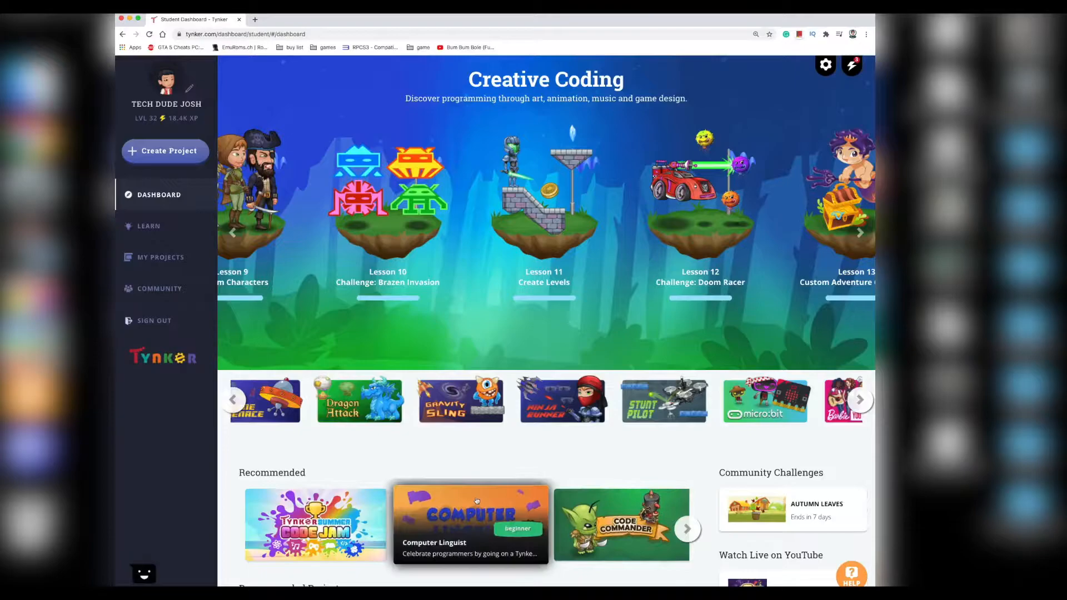
# Step: Scroll the dashboard through Recommended courses and projects down to the Multiplayer and Community rows
pyautogui.scroll(-3)
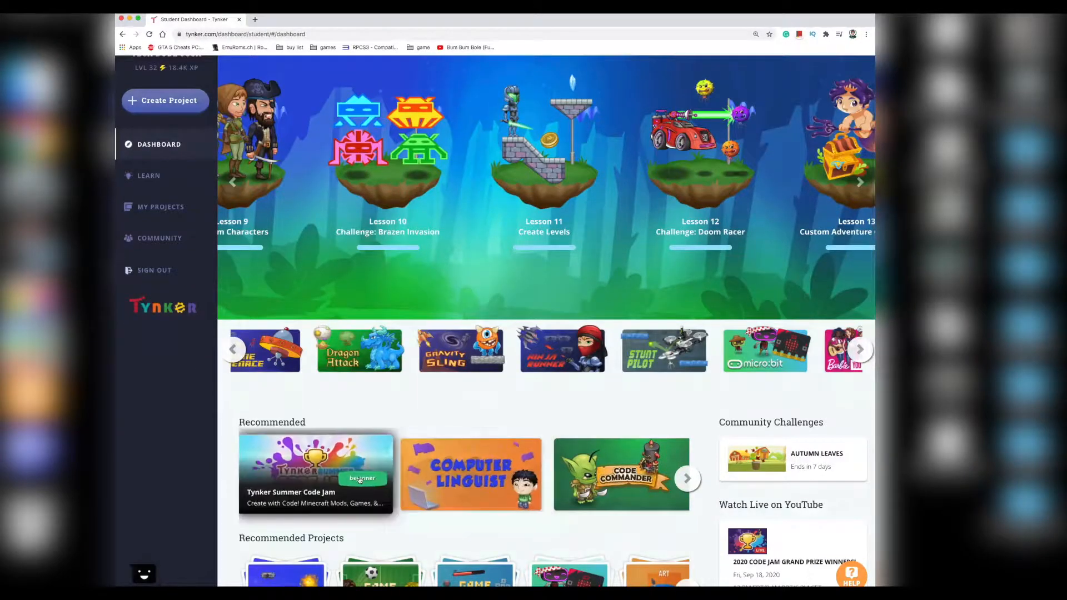
pyautogui.scroll(-3)
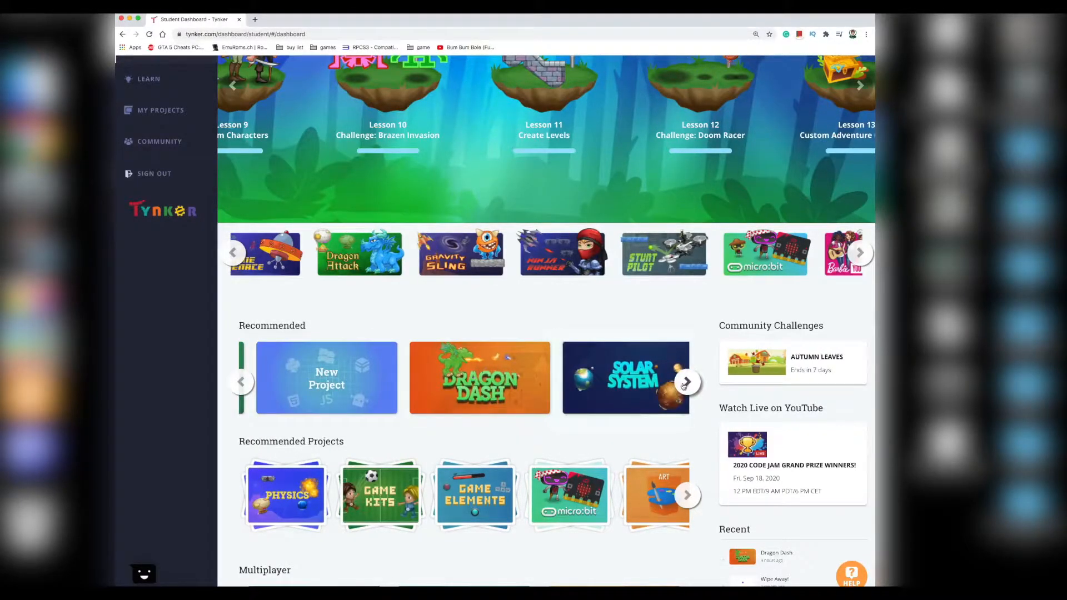
pyautogui.click(687, 381)
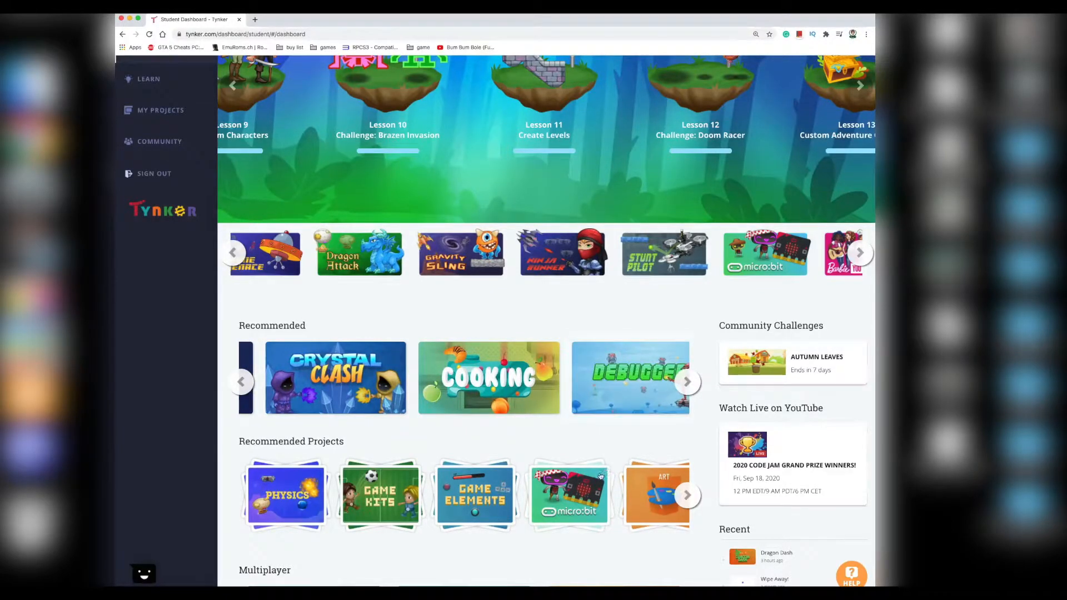
pyautogui.scroll(-3)
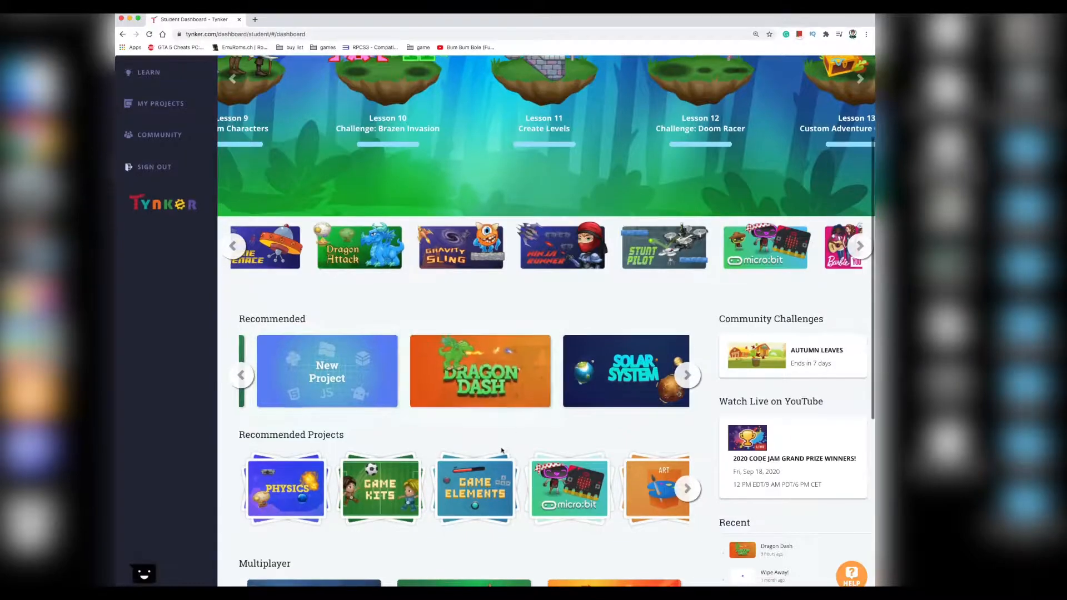
pyautogui.scroll(-3)
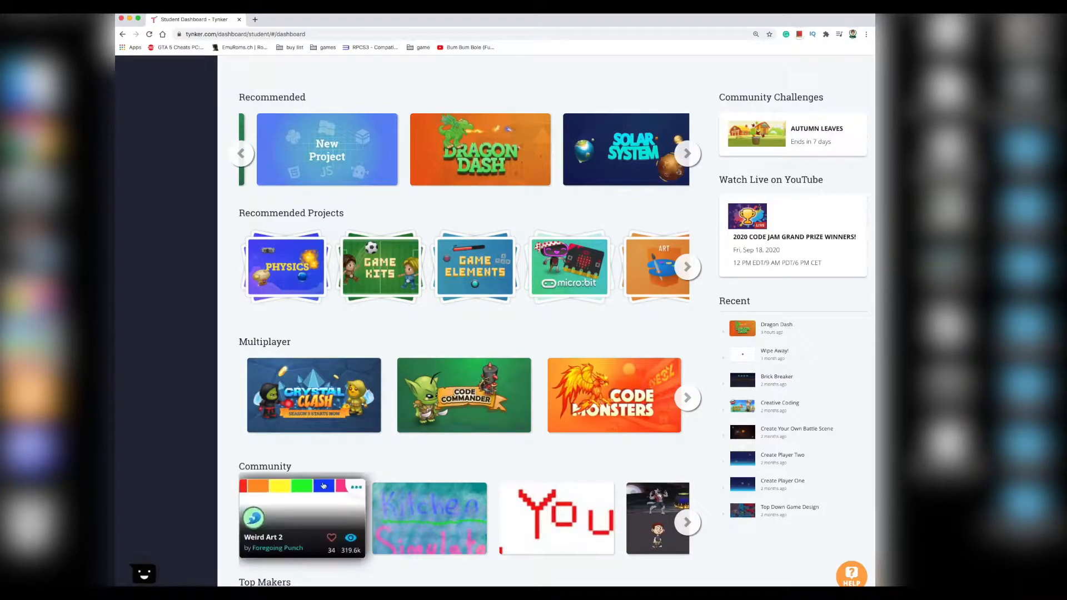
pyautogui.scroll(-3)
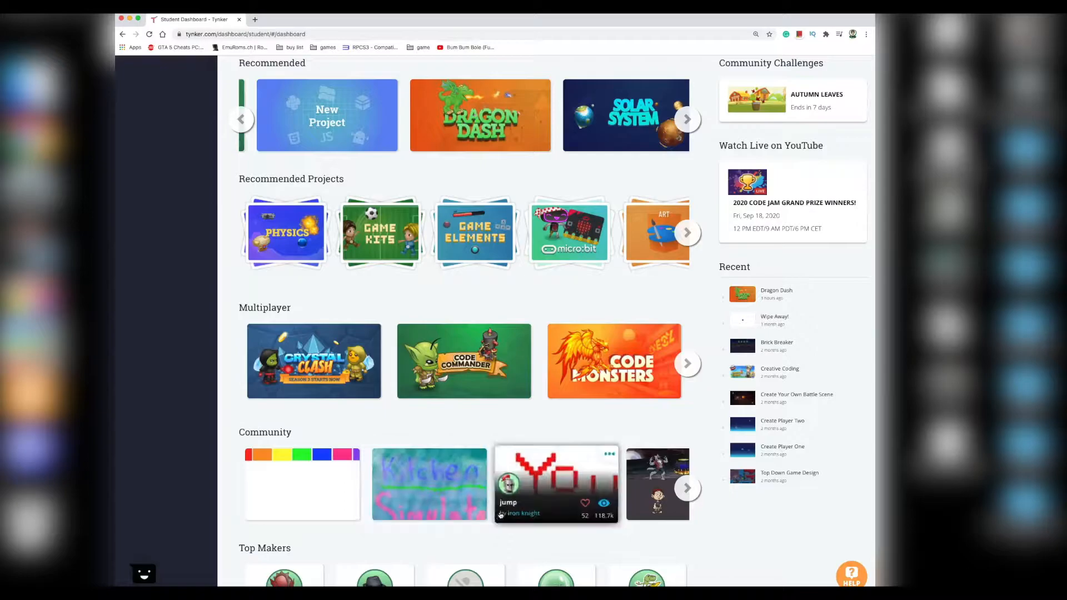
pyautogui.scroll(-3)
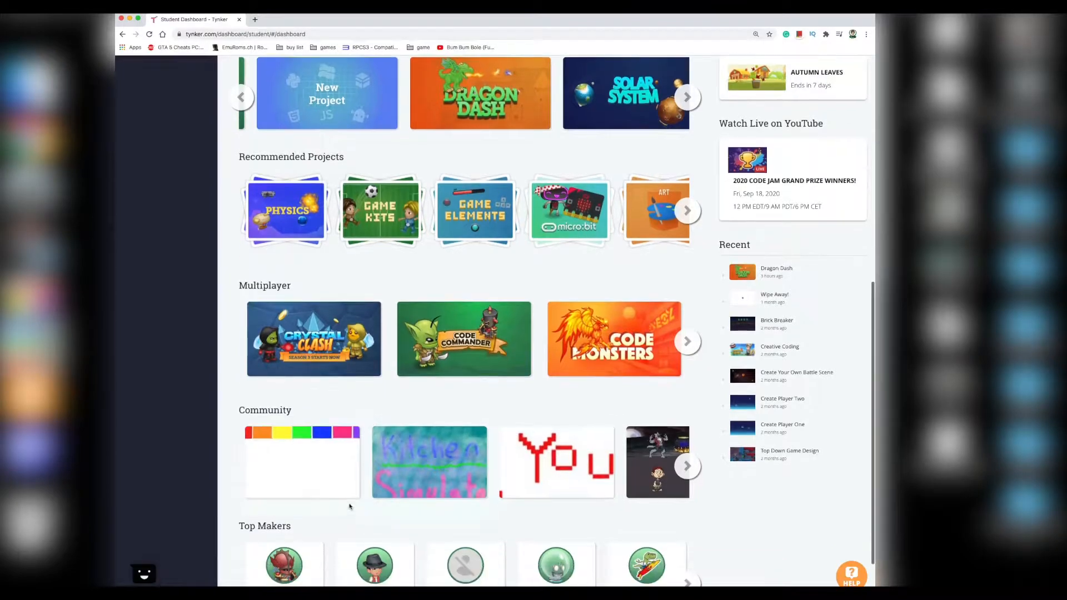
pyautogui.scroll(-3)
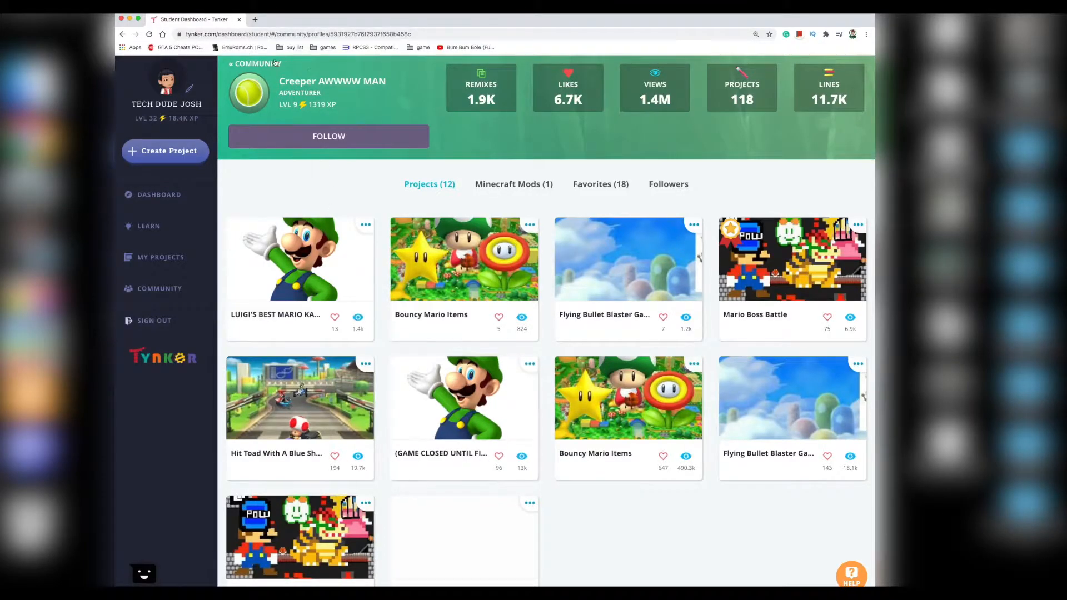
pyautogui.click(159, 288)
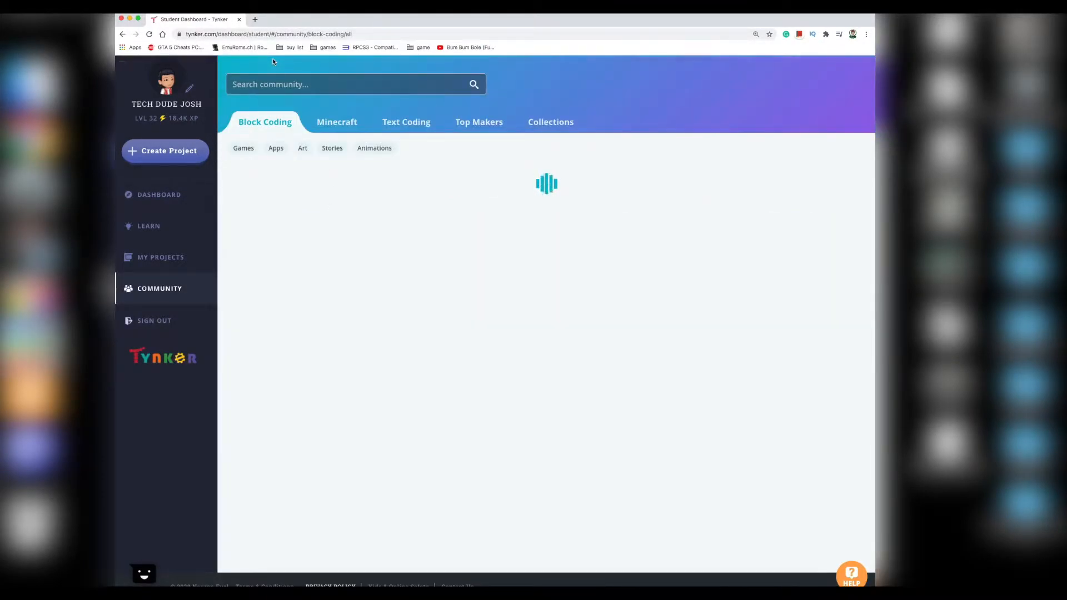
pyautogui.click(159, 194)
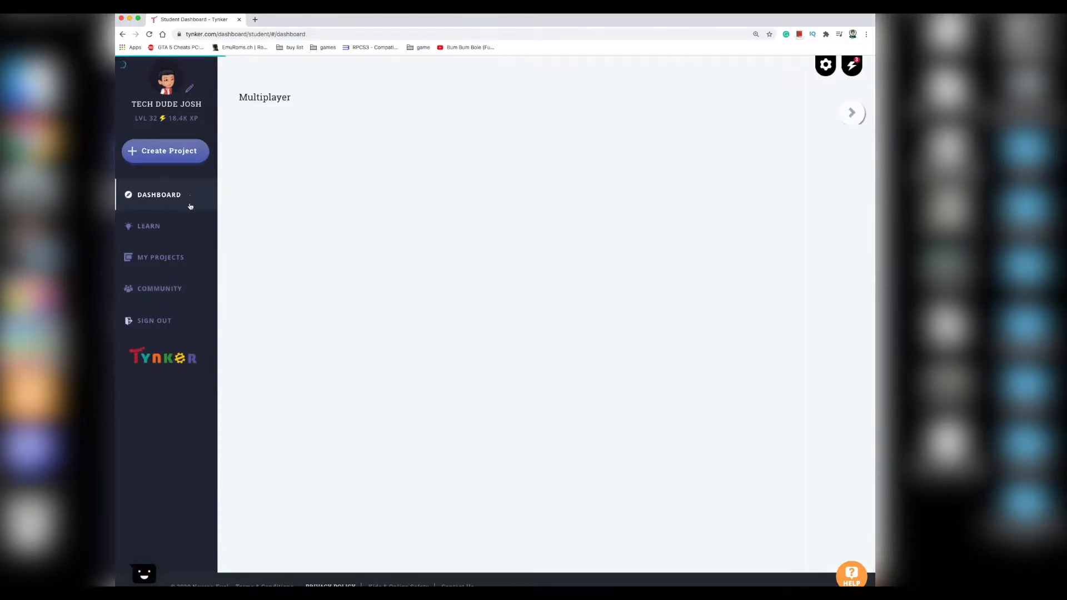
# Step: Browse the Learn page's Recommended courses list from Creative Coding down to Dragon Attack
pyautogui.click(148, 226)
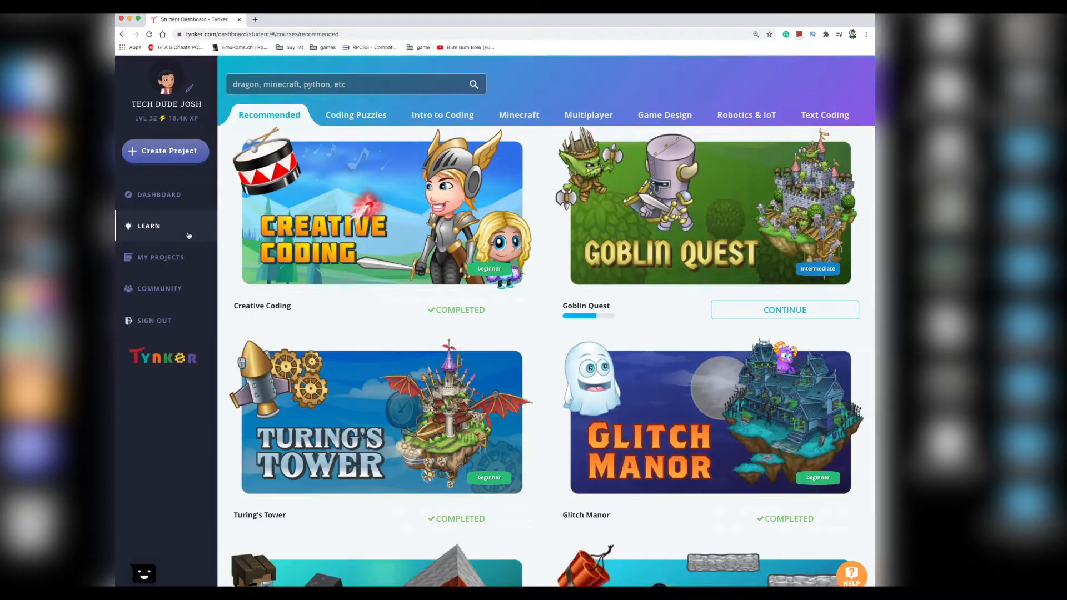
pyautogui.moveTo(197, 231)
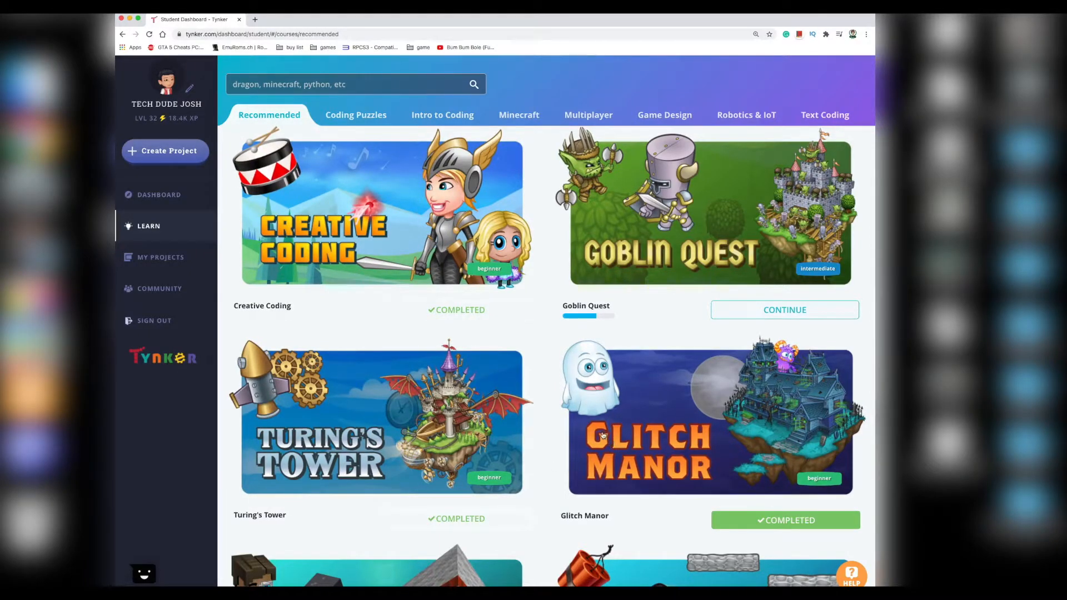
pyautogui.scroll(-3)
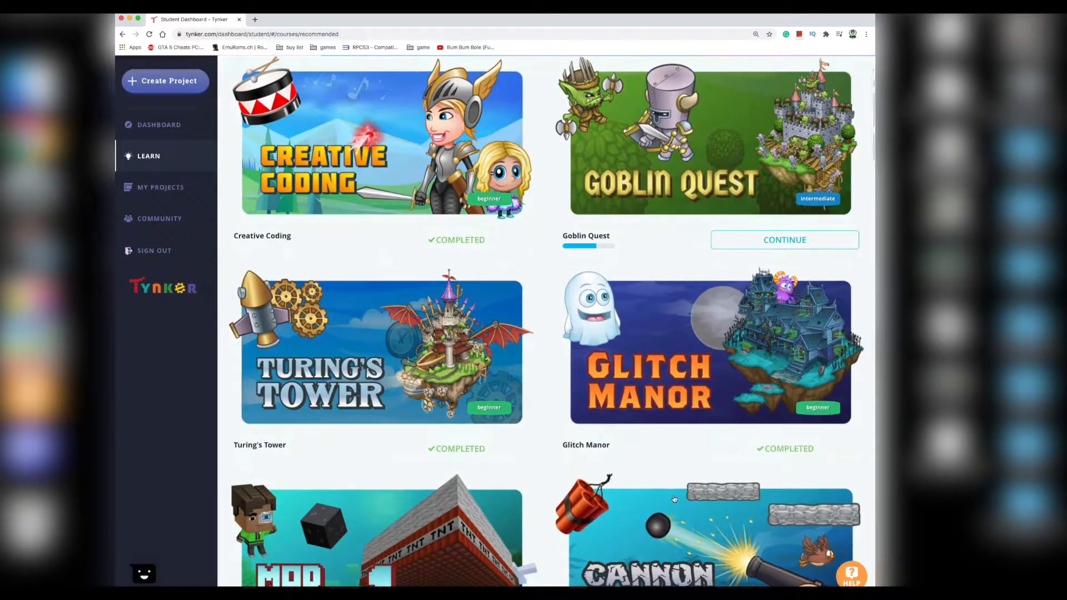
pyautogui.scroll(-3)
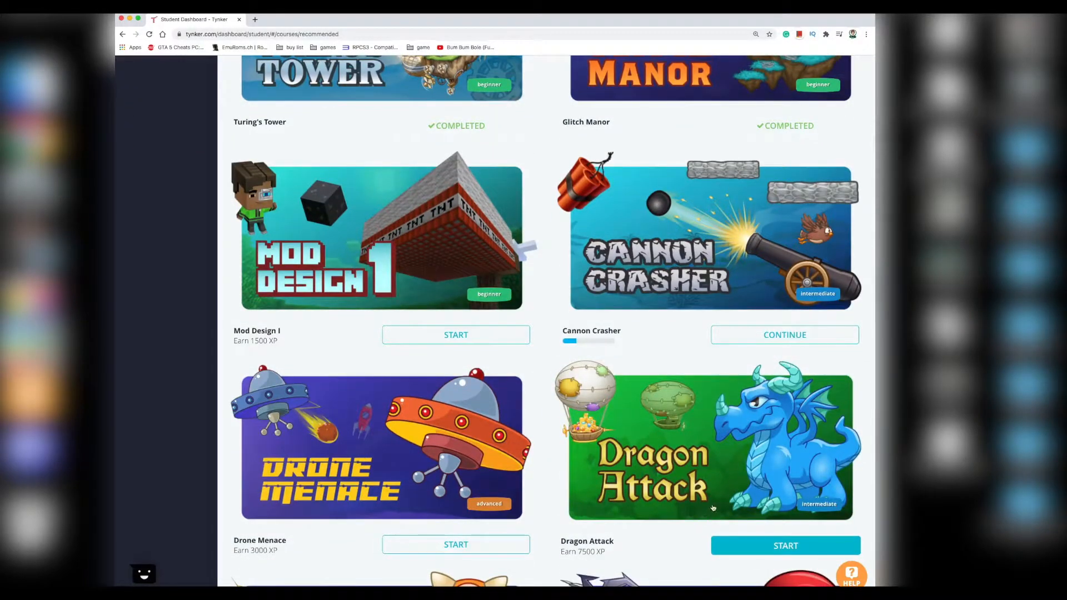
pyautogui.scroll(-3)
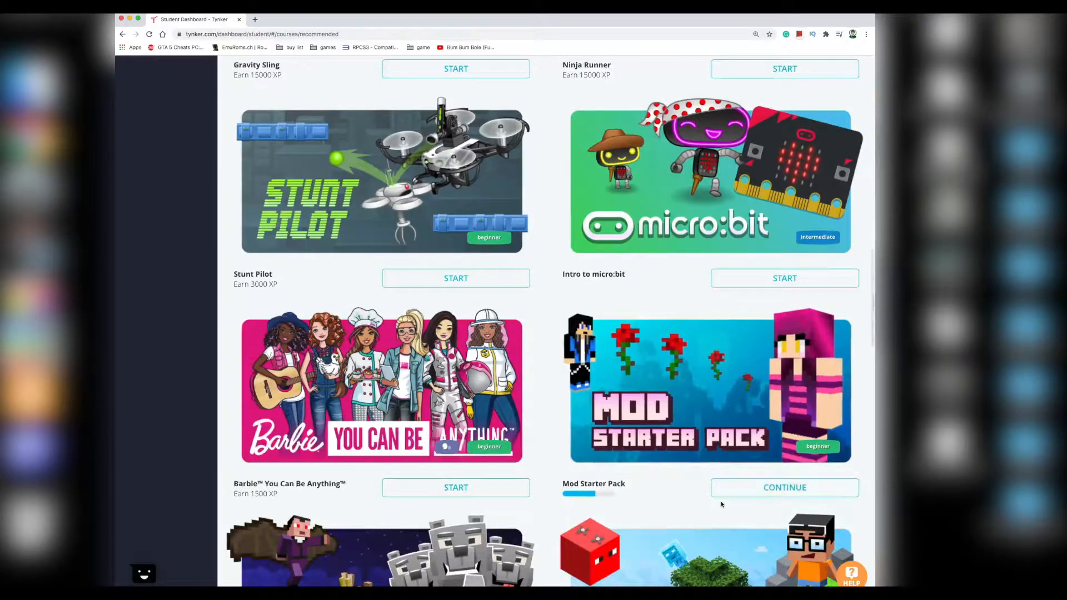
pyautogui.scroll(-3)
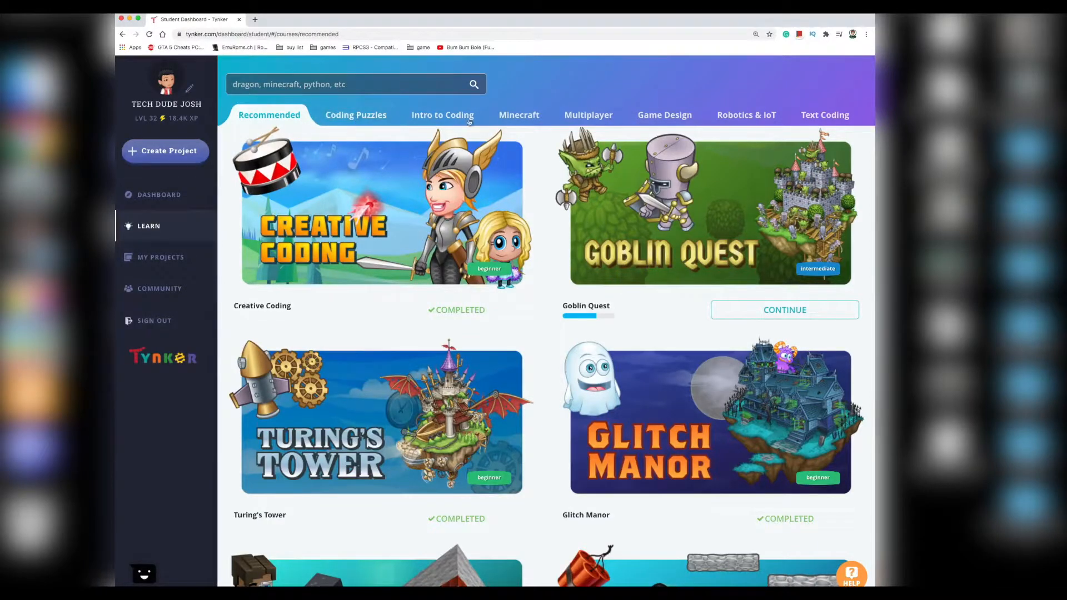
# Step: View the Text Coding, Intro to Coding and Multiplayer Battles course categories
pyautogui.click(825, 115)
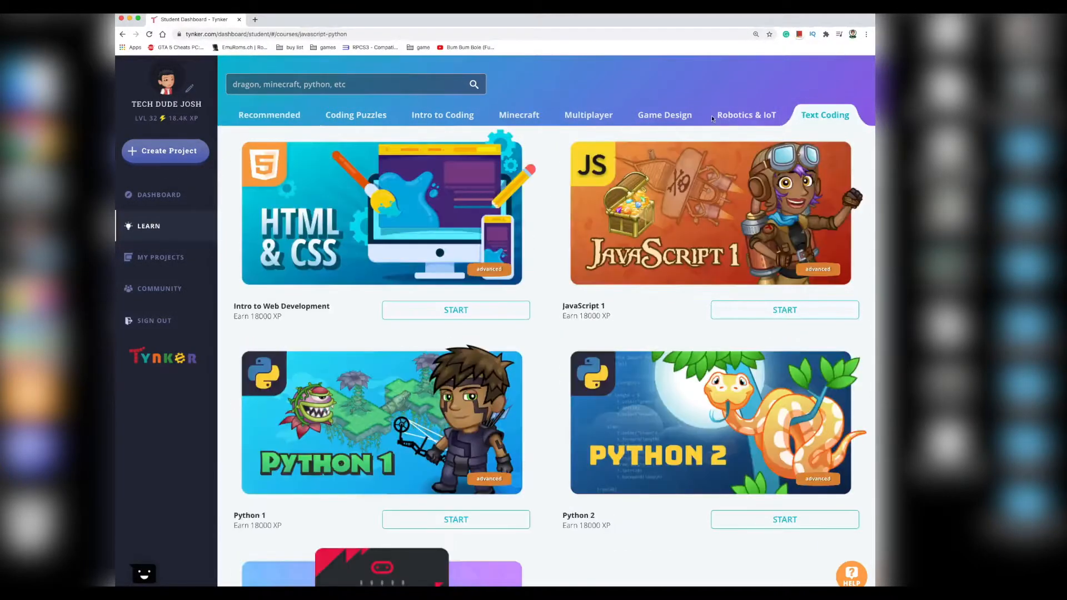
pyautogui.click(441, 114)
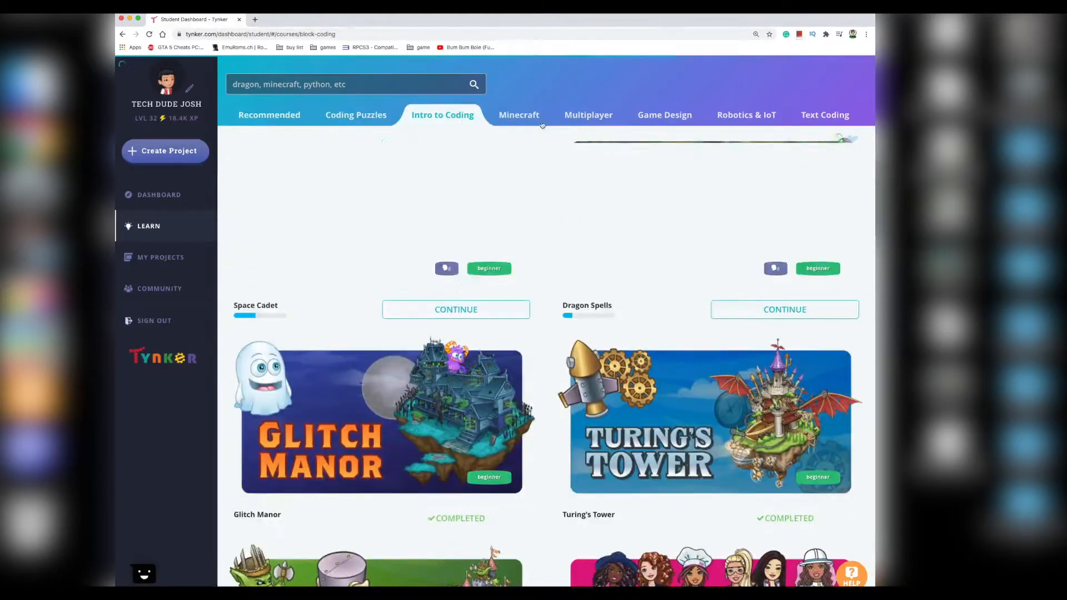
pyautogui.click(587, 115)
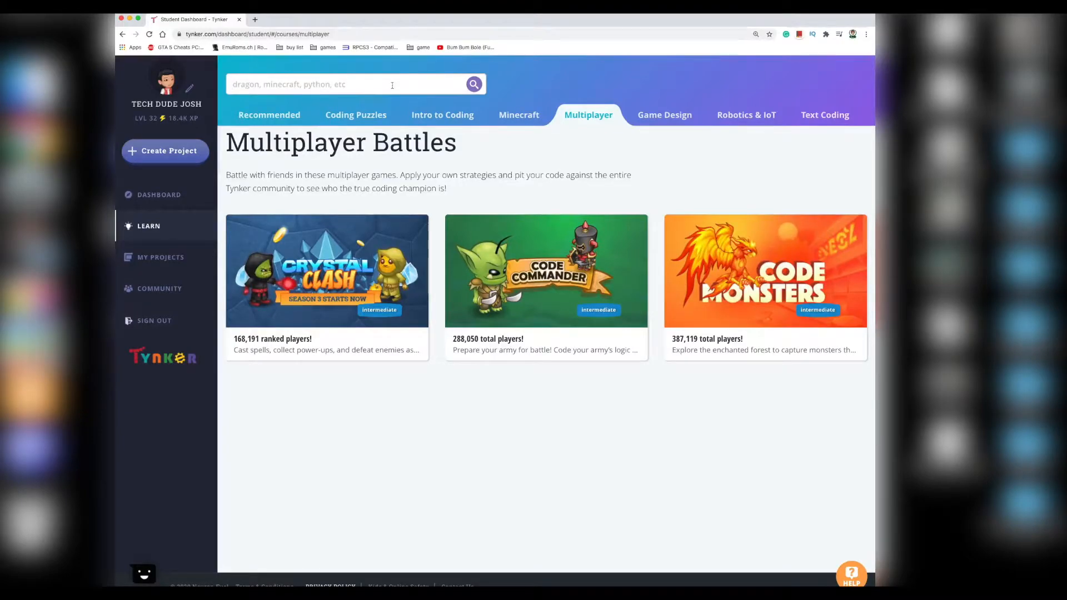
# Step: Search Learn for 'dragon', correcting the misspelled 'darago'
pyautogui.write('daragon')
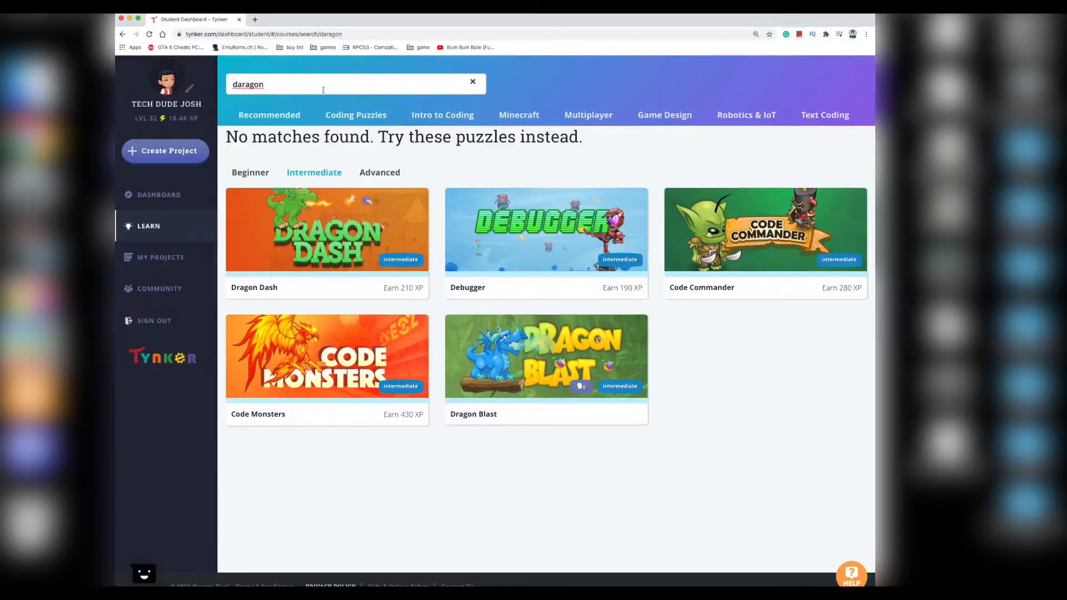
pyautogui.press('Backspace')
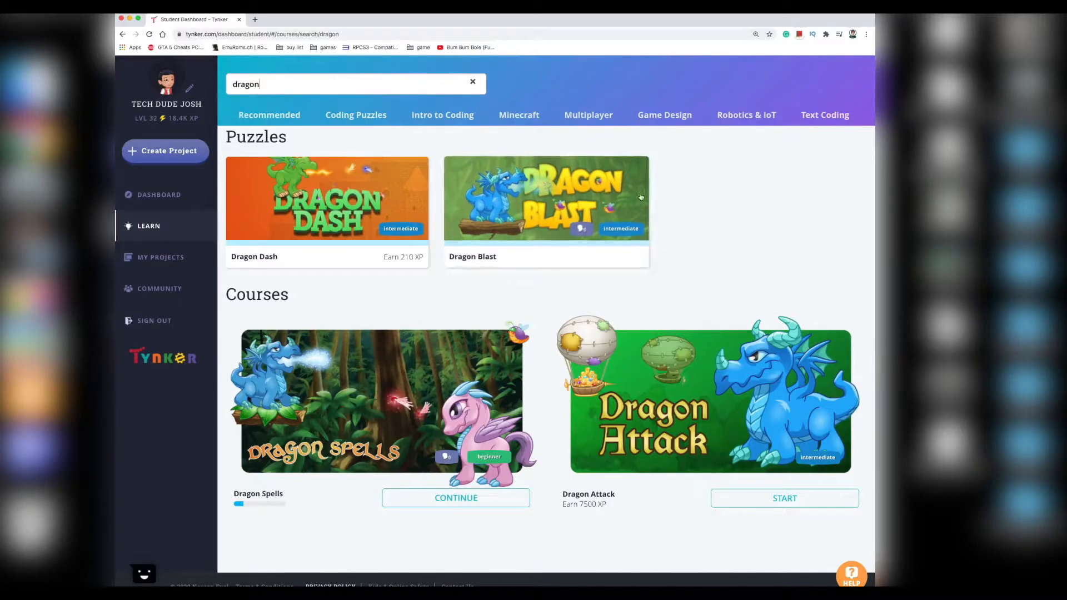
pyautogui.moveTo(160, 257)
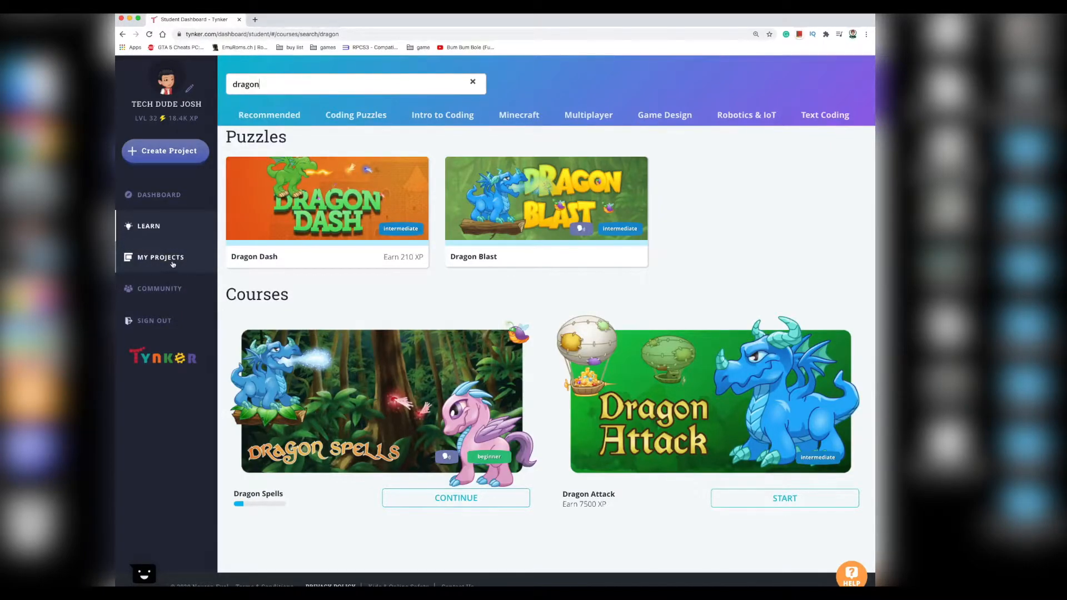
# Step: Browse My Projects' Recent, Minecraft, Text Coding, Favorites and Shares tabs, then go to Community
pyautogui.click(160, 257)
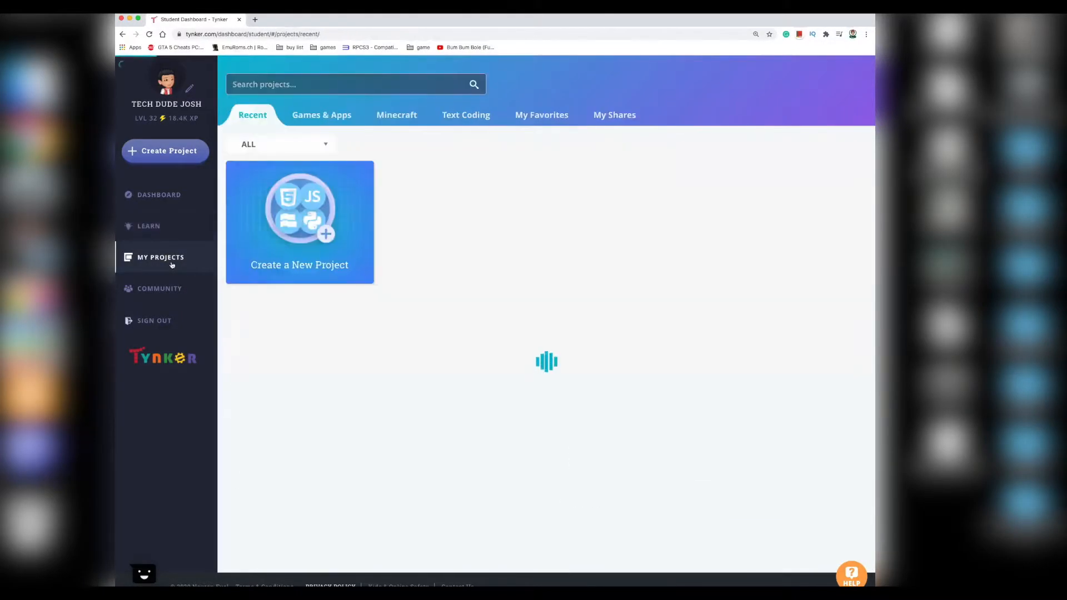
pyautogui.click(160, 257)
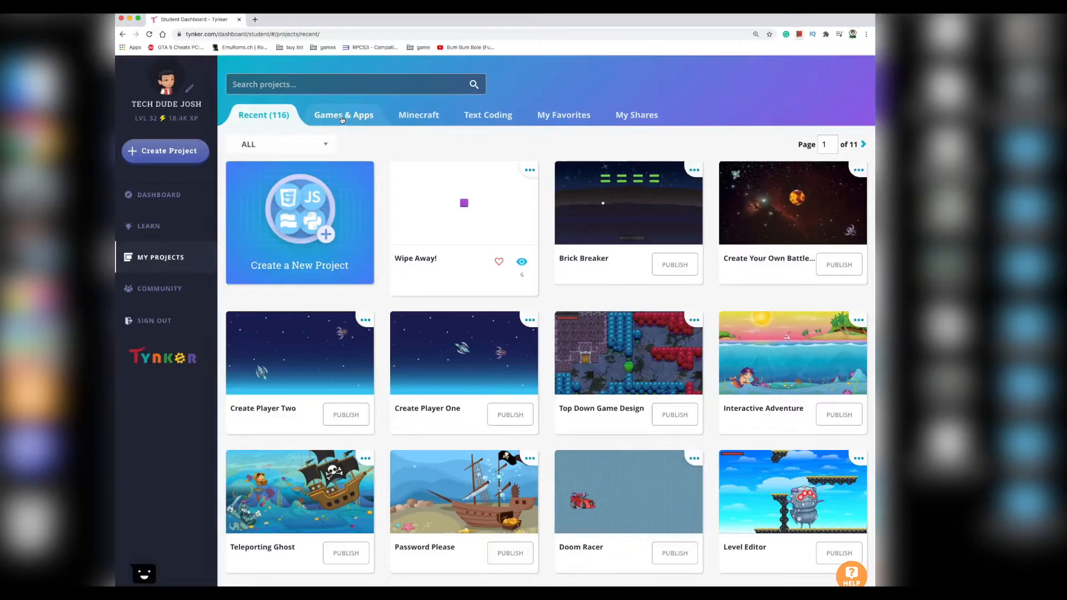
pyautogui.click(440, 115)
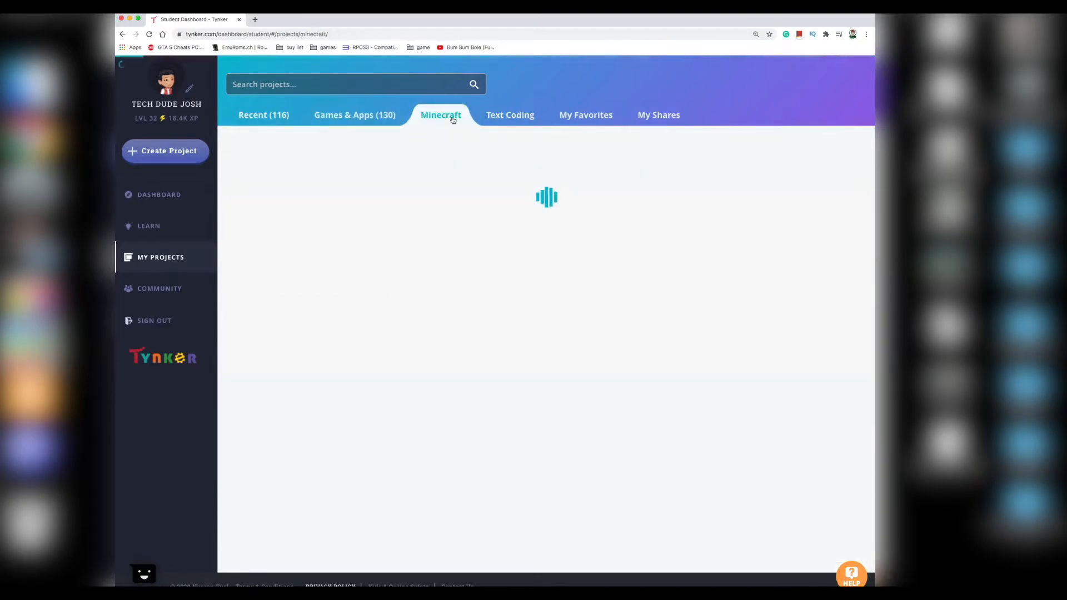
pyautogui.click(526, 115)
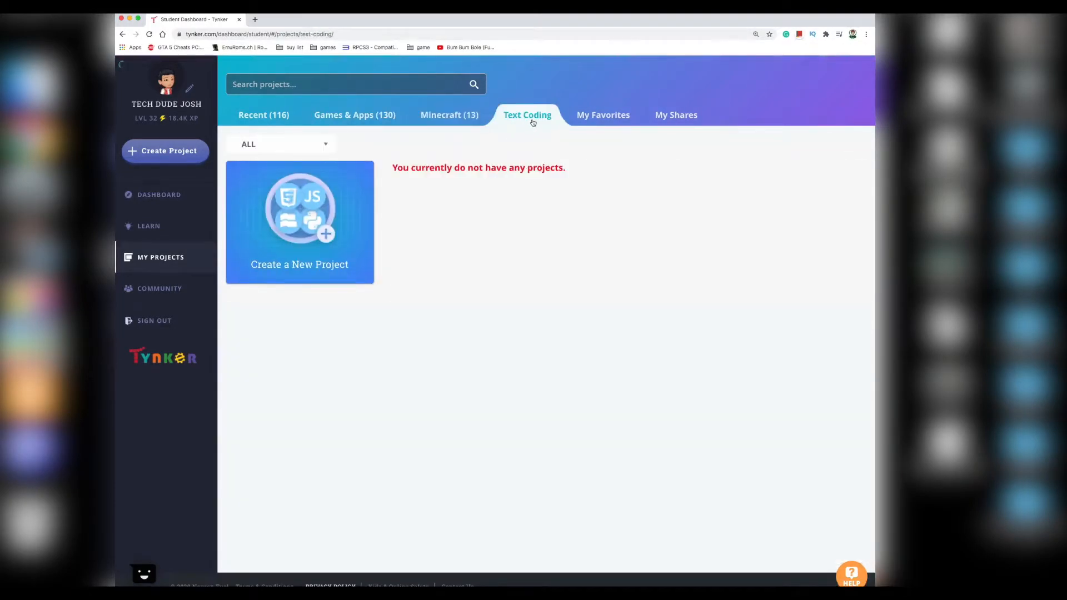
pyautogui.click(603, 114)
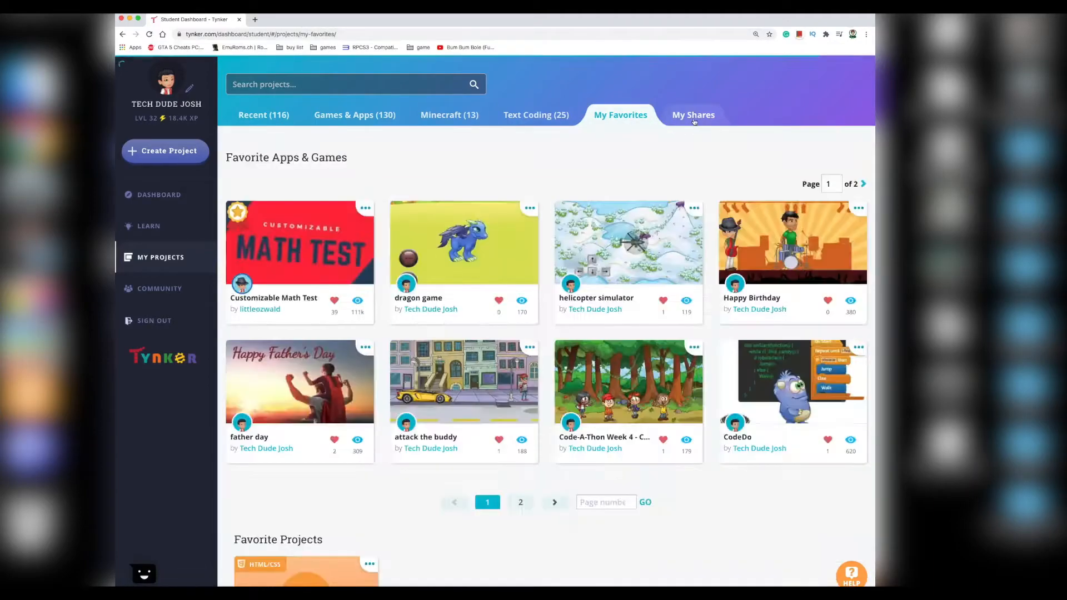
pyautogui.click(692, 114)
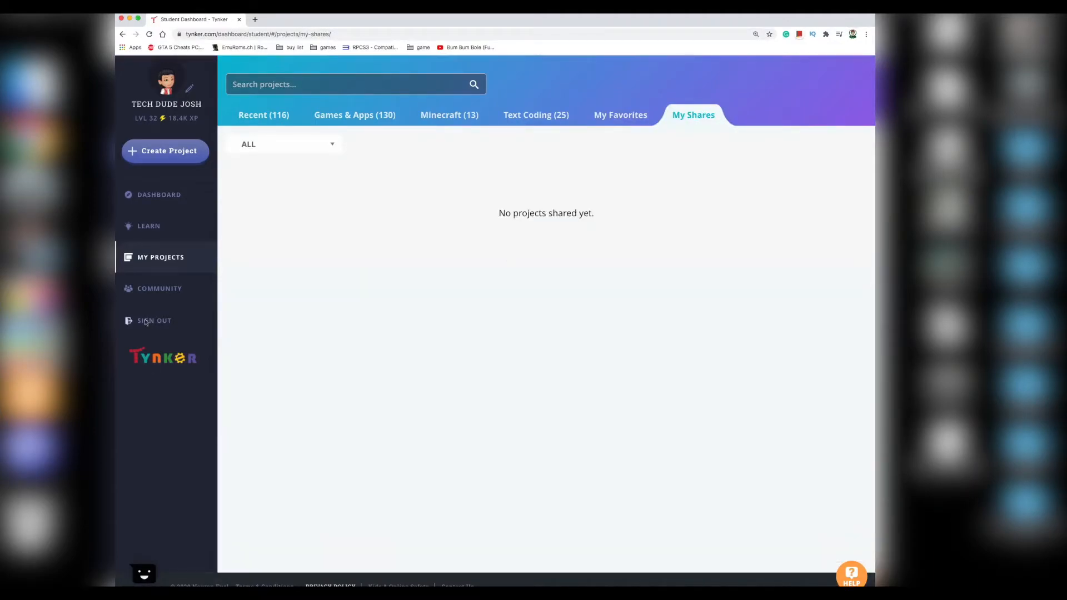
pyautogui.click(159, 288)
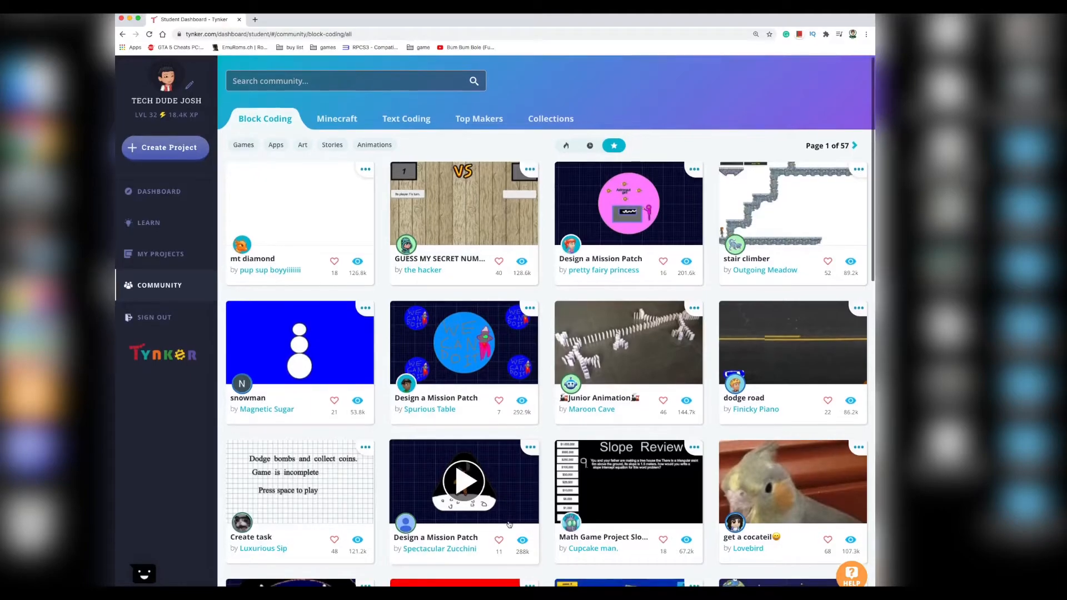
pyautogui.scroll(-3)
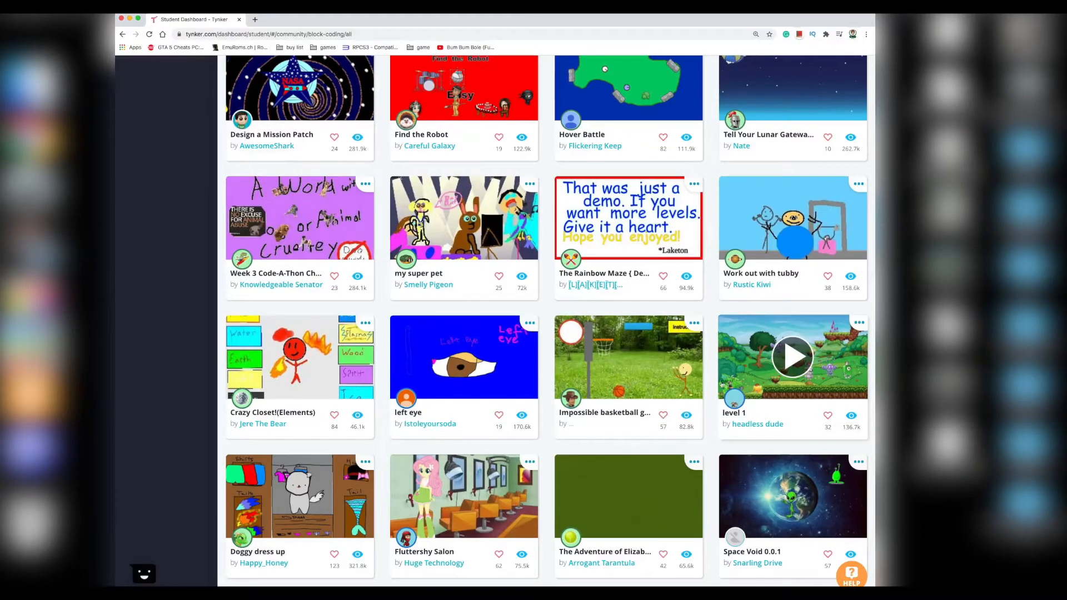
pyautogui.scroll(3)
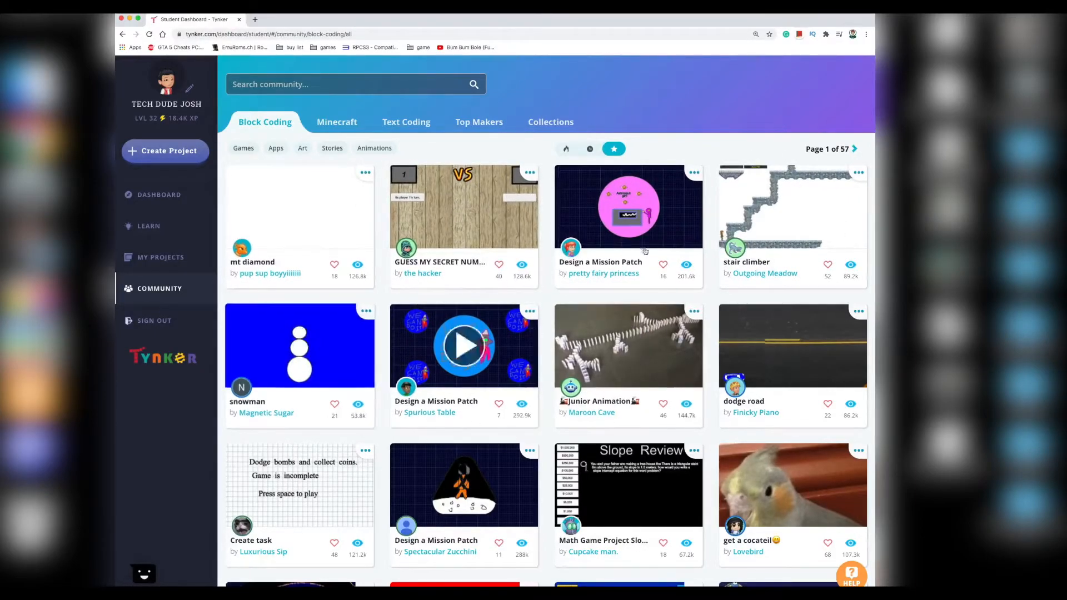
pyautogui.click(353, 83)
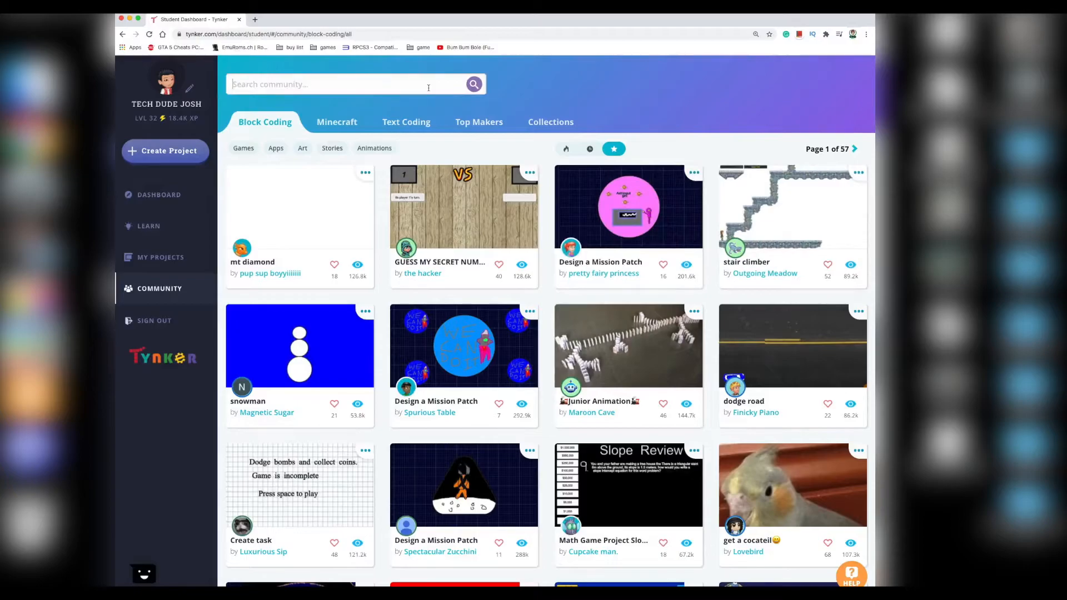
# Step: Search the Community for 'platformer' and open the 'fall of a cliff and don't die' project
pyautogui.write('platformer')
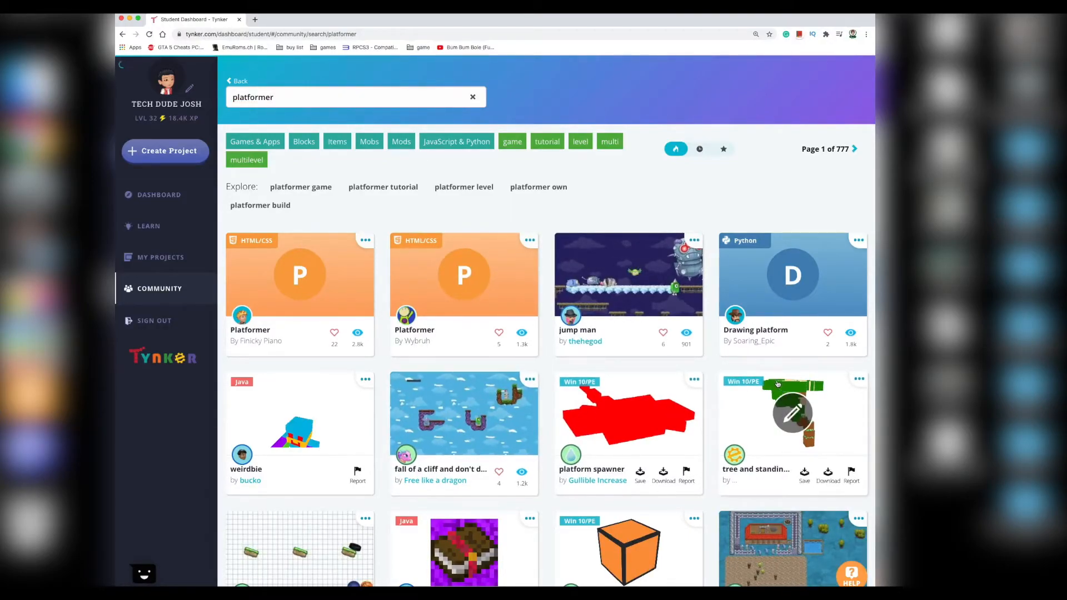
pyautogui.click(441, 413)
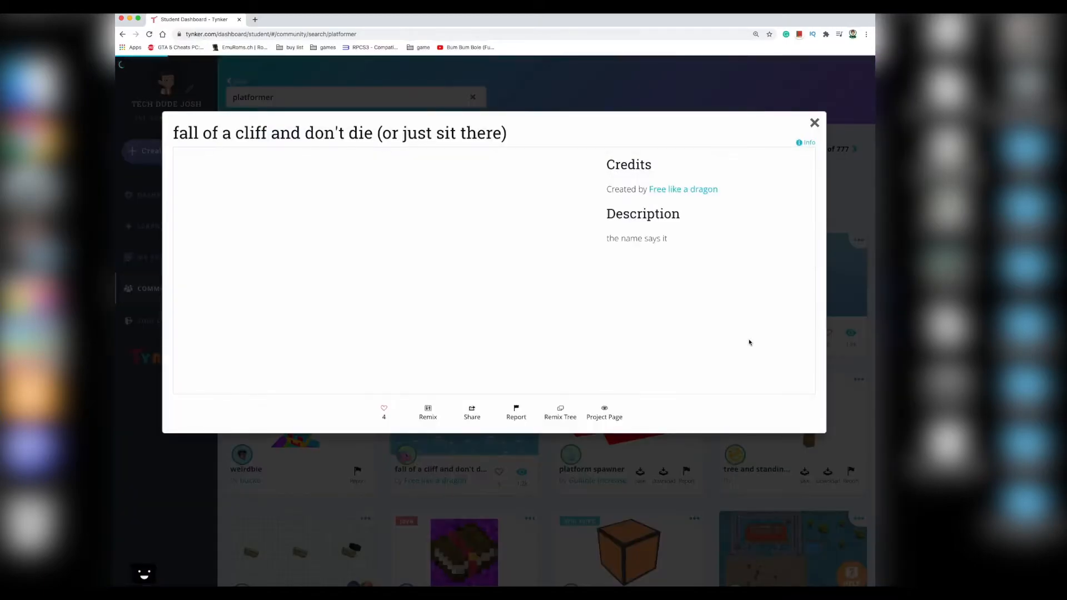
pyautogui.click(383, 412)
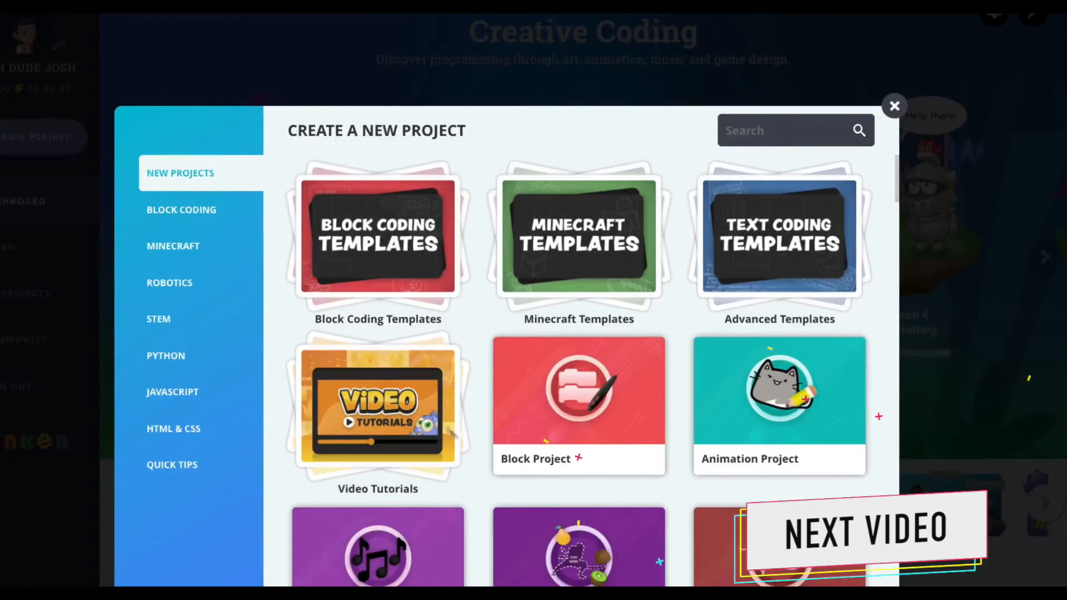
# Step: Choose Block Project to create a new untitled project with the walk-and-bounce starter script
pyautogui.click(778, 405)
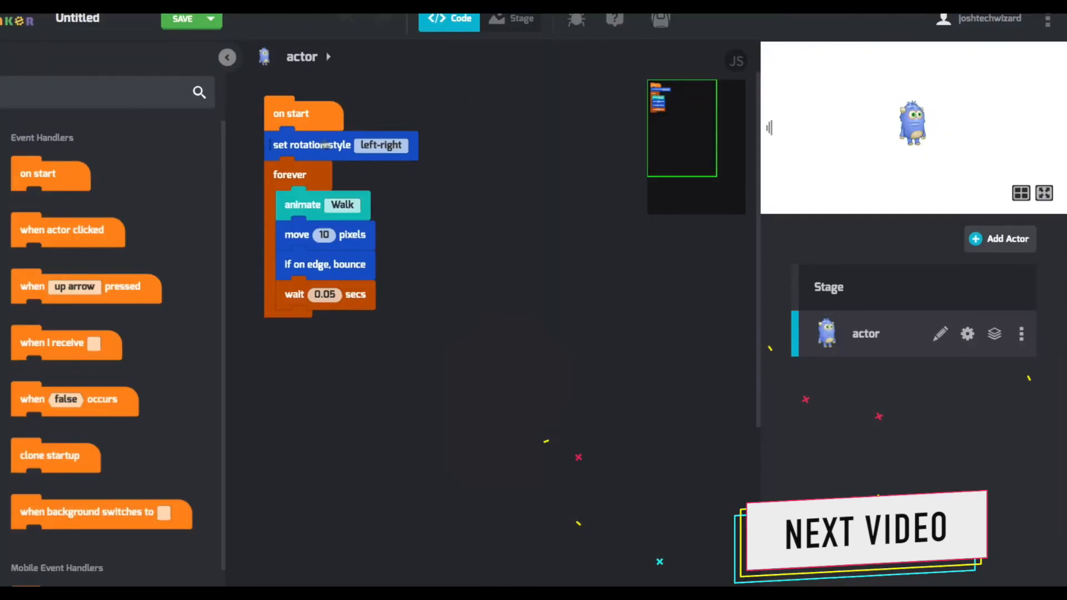